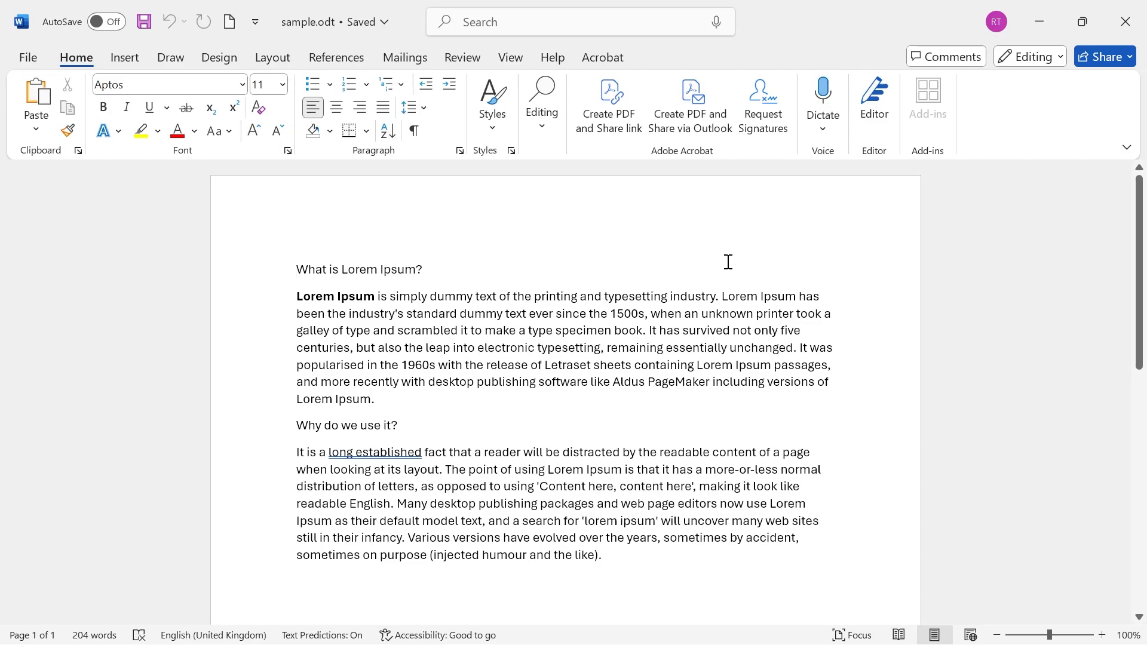
mouse_move(302, 248)
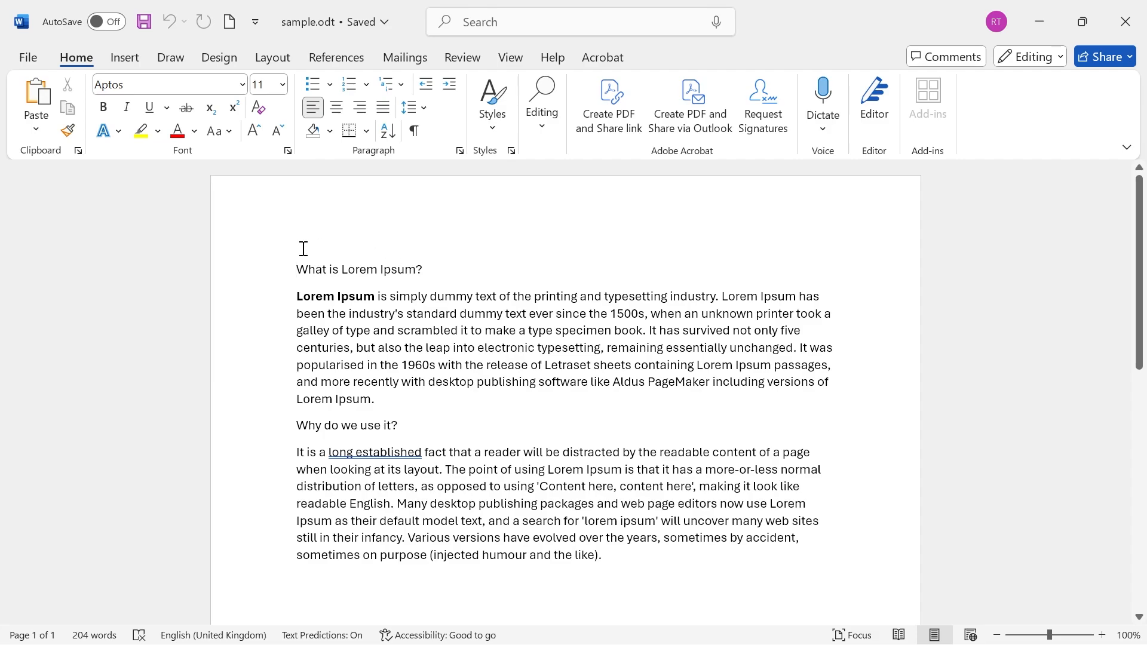
mouse_move(323, 297)
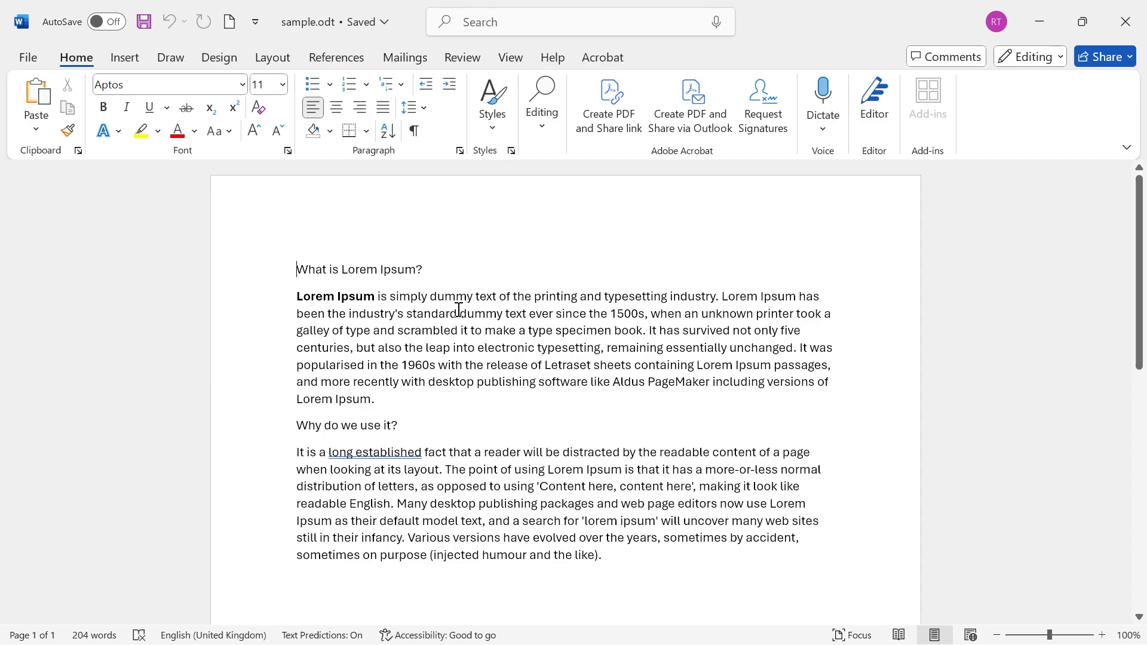
Step: Select all text in sample.odt and create a new blank document
scroll("down", 3)
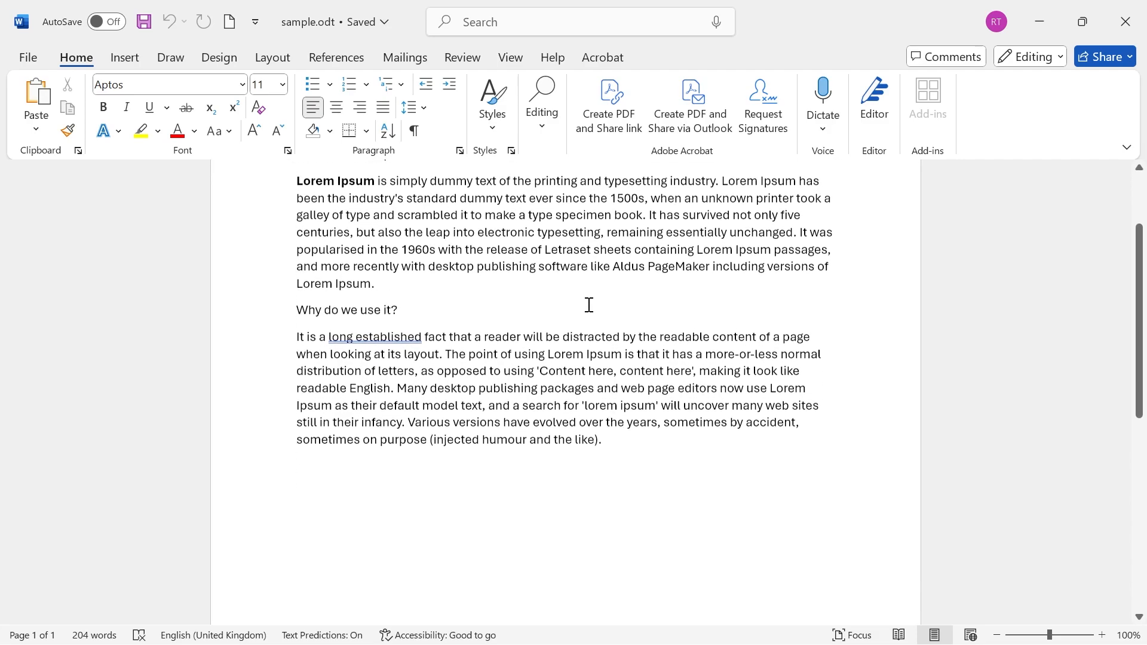
scroll("up", 3)
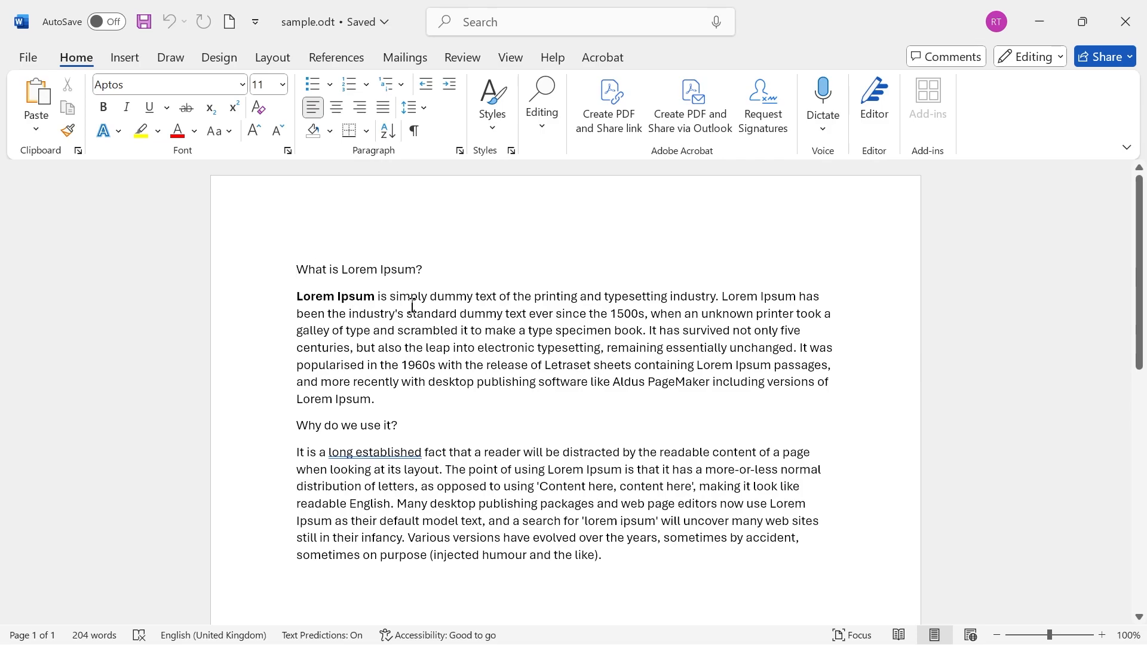
mouse_move(447, 408)
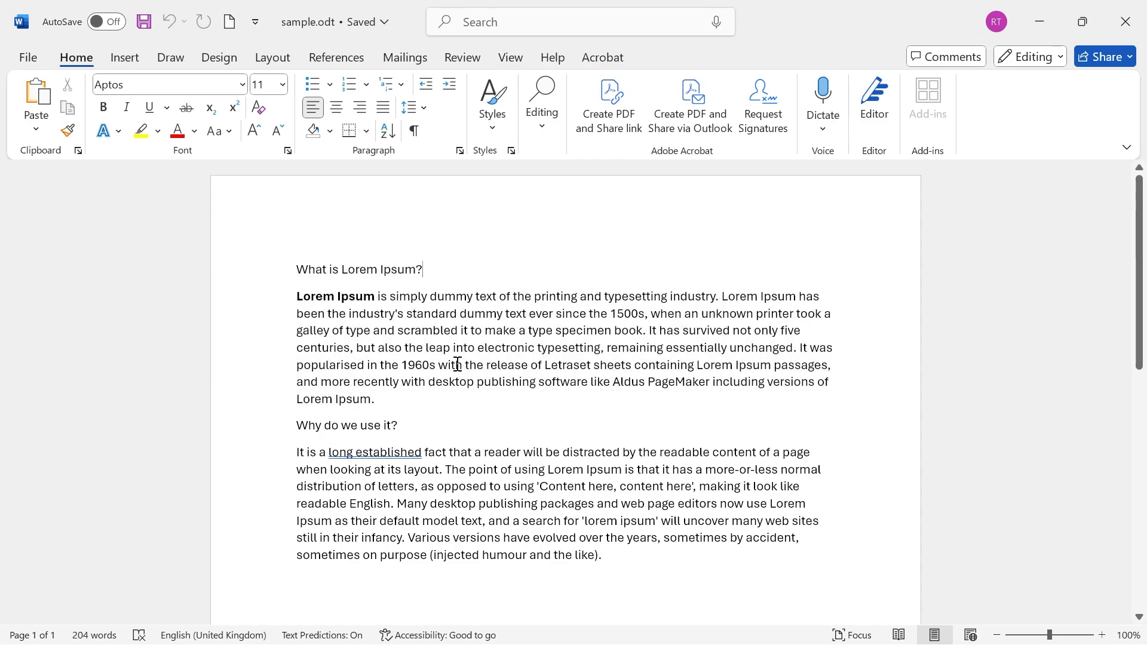
key("ctrl+a")
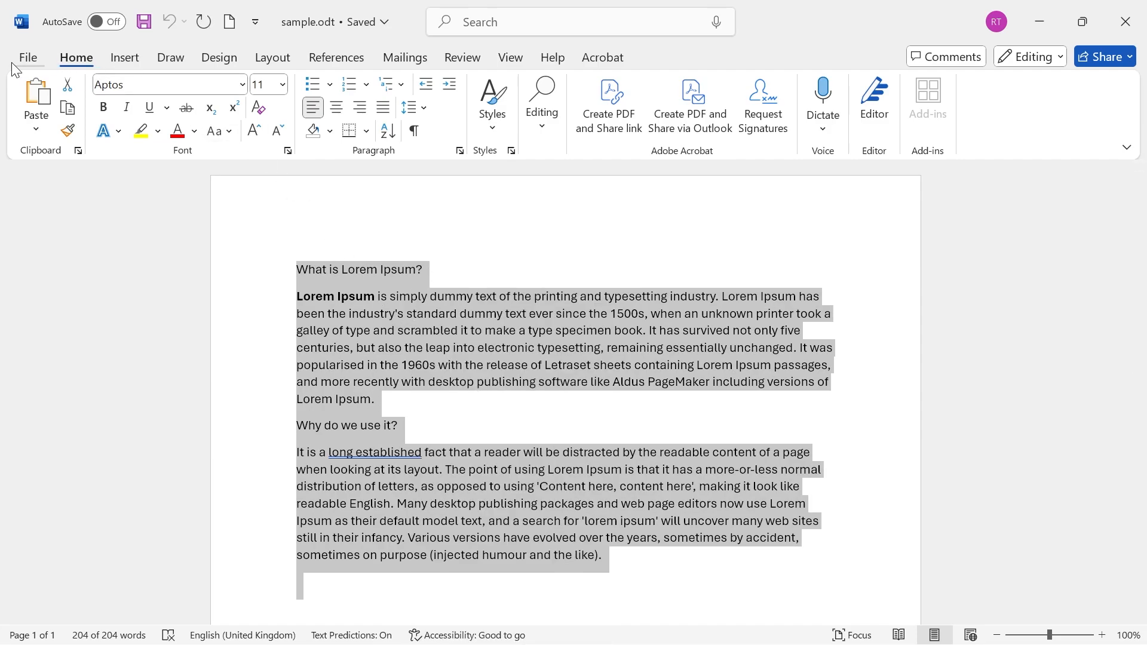
left_click(27, 57)
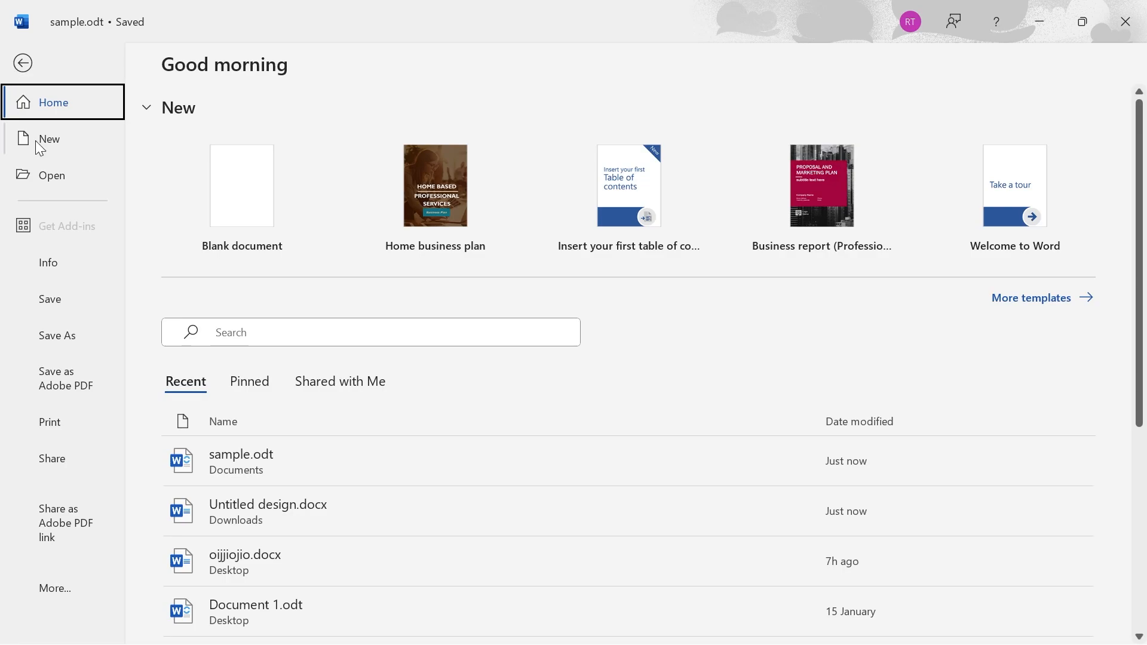
left_click(49, 139)
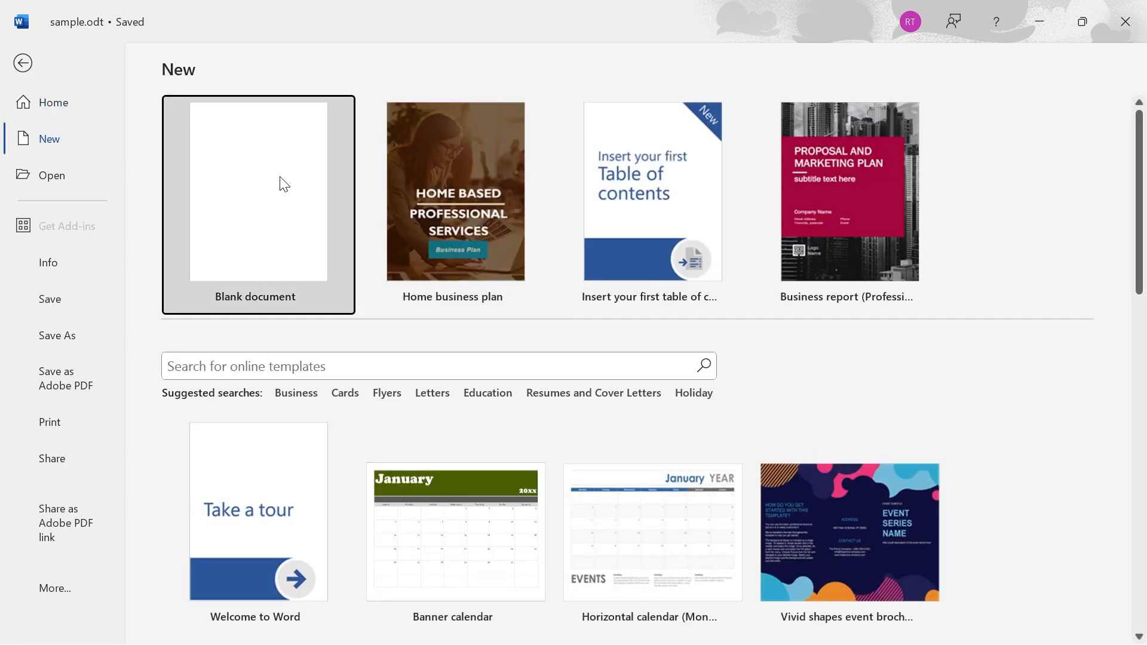
left_click(258, 192)
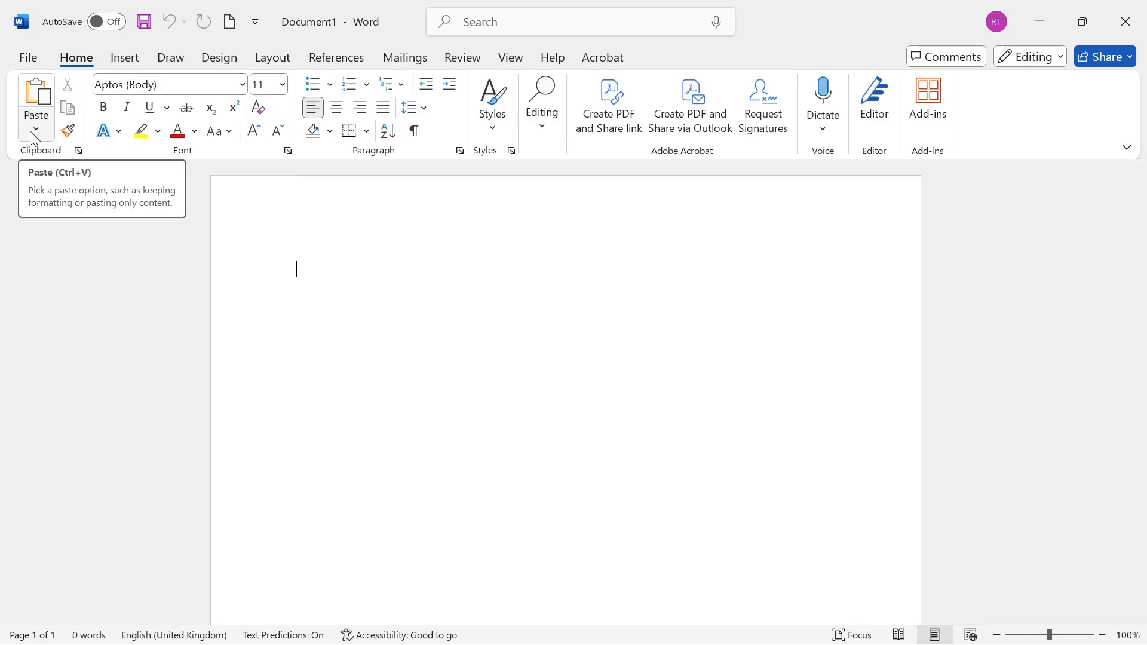
Step: Paste Special the copied sample text as a Picture (Enhanced Metafile)
left_click(36, 117)
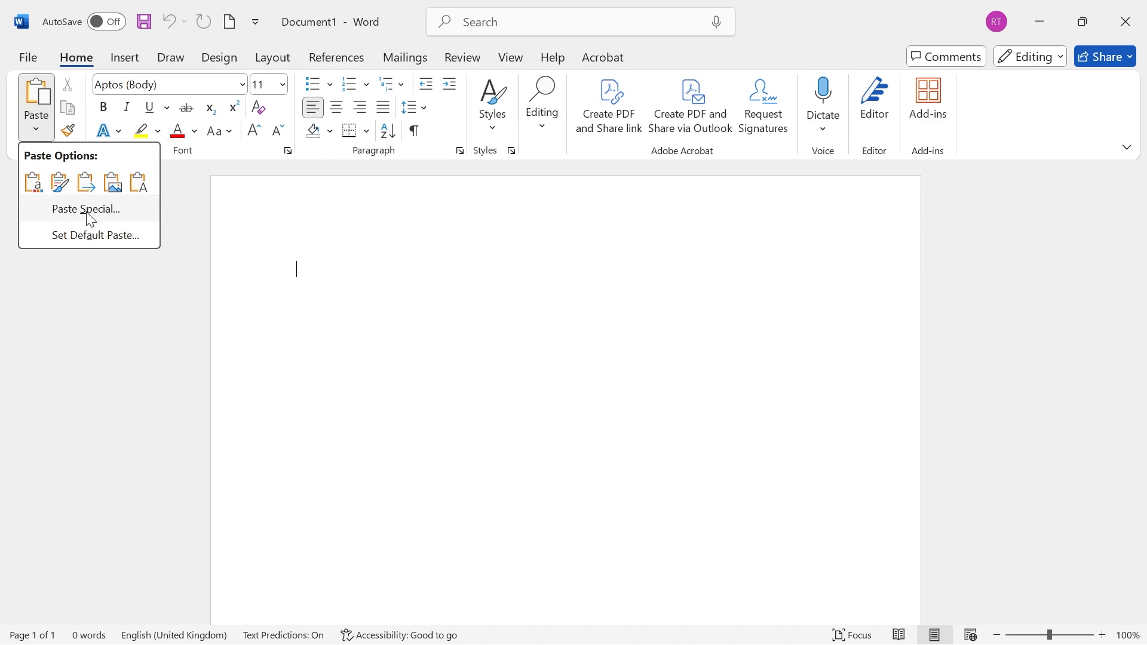
left_click(85, 210)
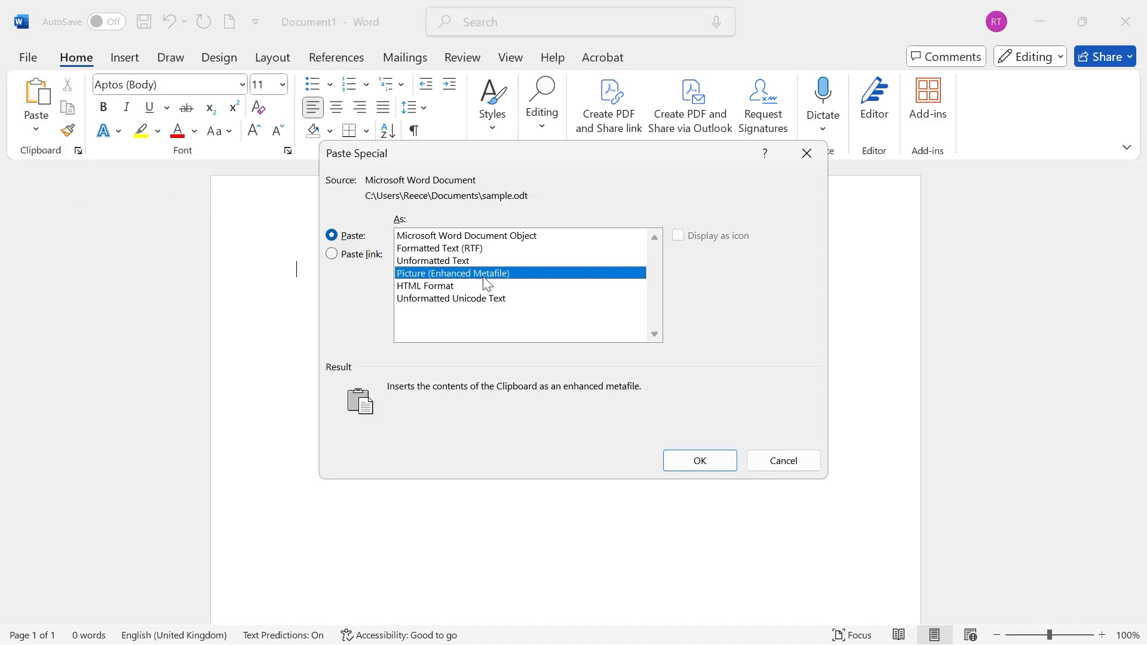
left_click(697, 460)
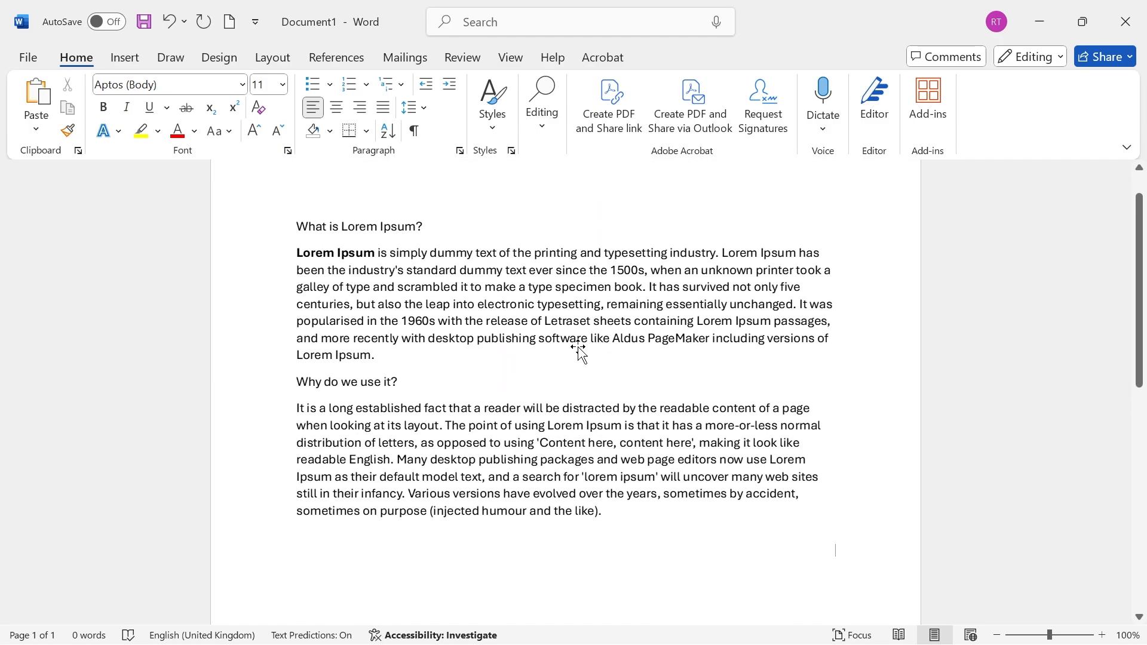
Step: Select the pasted enhanced metafile picture of the sample text
left_click(563, 344)
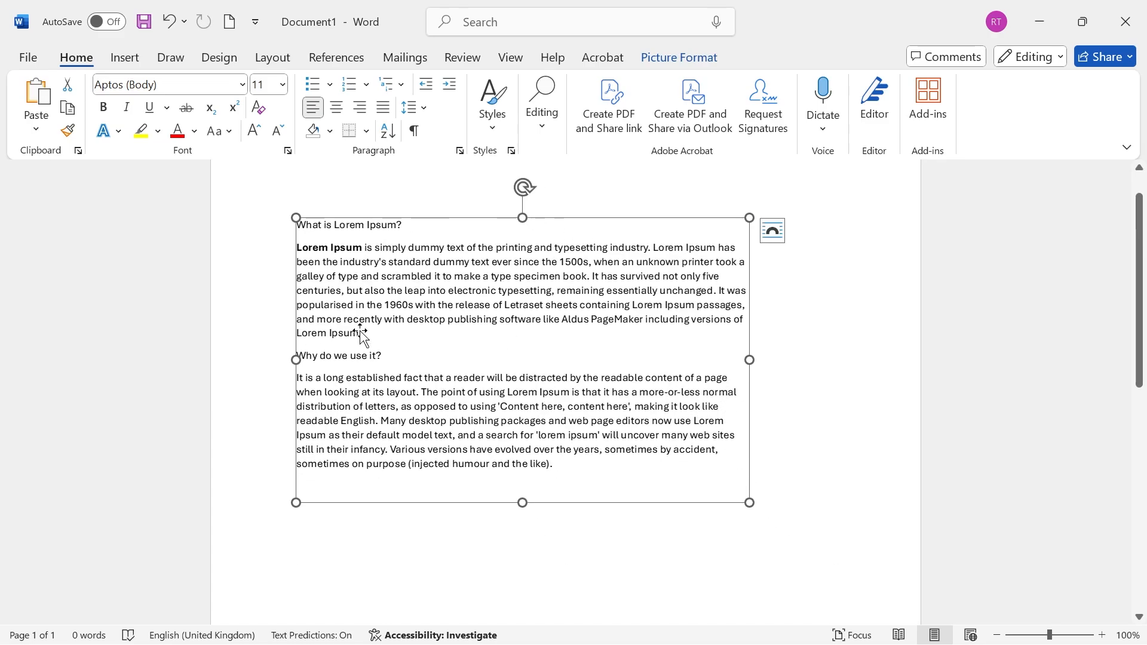
mouse_move(472, 274)
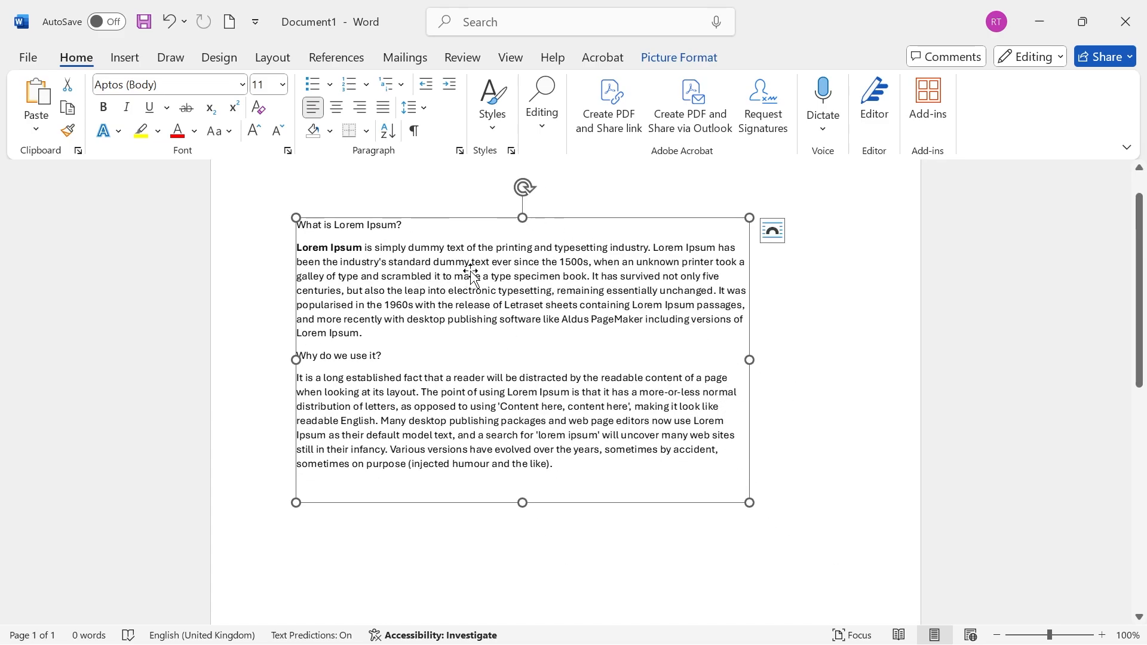
Step: Save the picture as Picture1.png, PNG type, in the Pictures folder
right_click(468, 277)
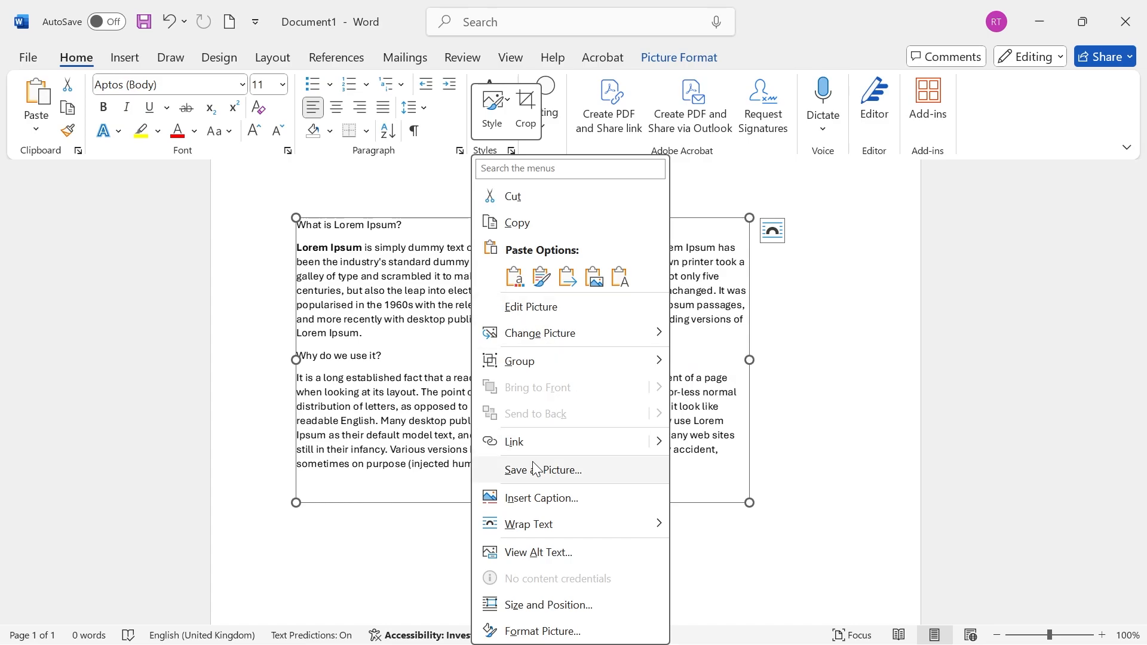
left_click(543, 469)
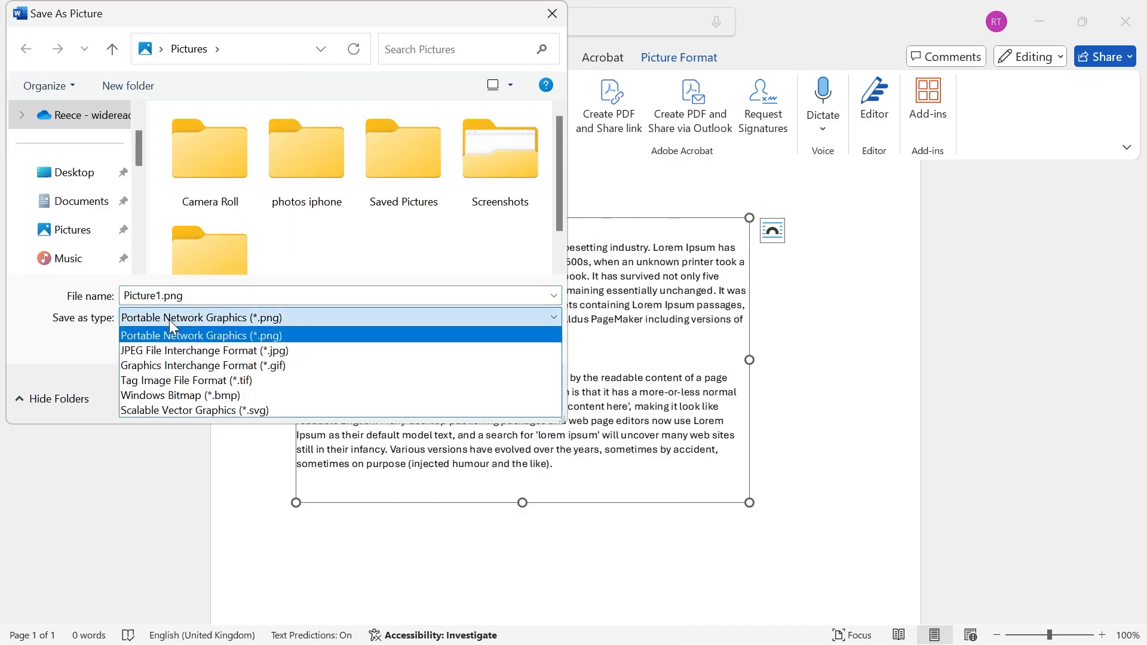
mouse_move(205, 351)
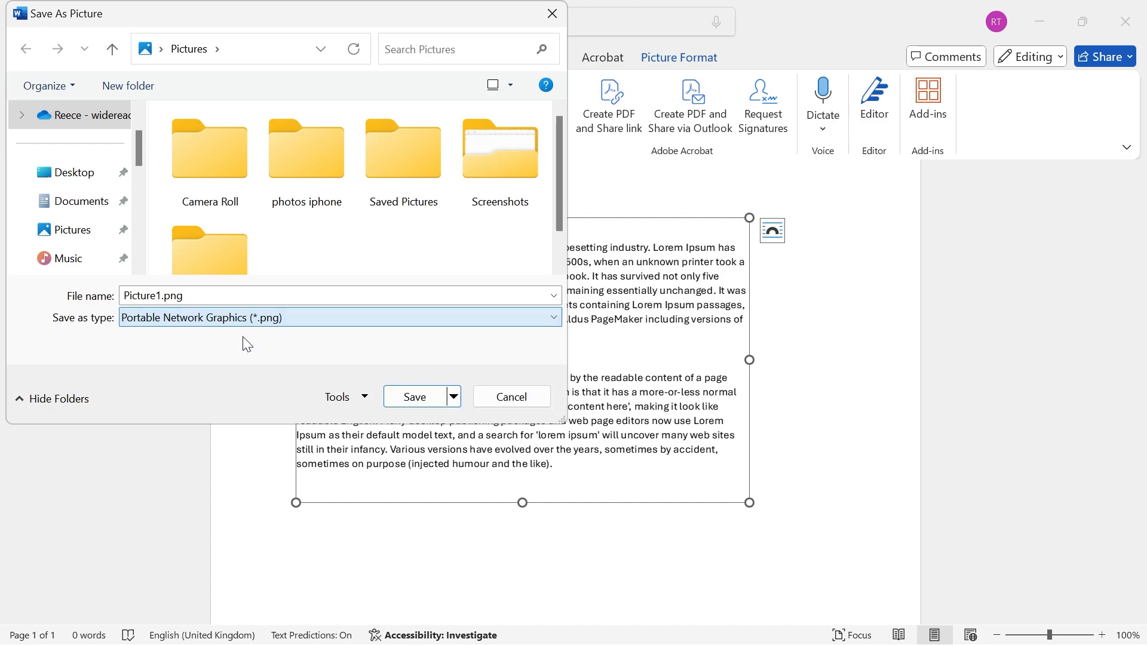
left_click(511, 396)
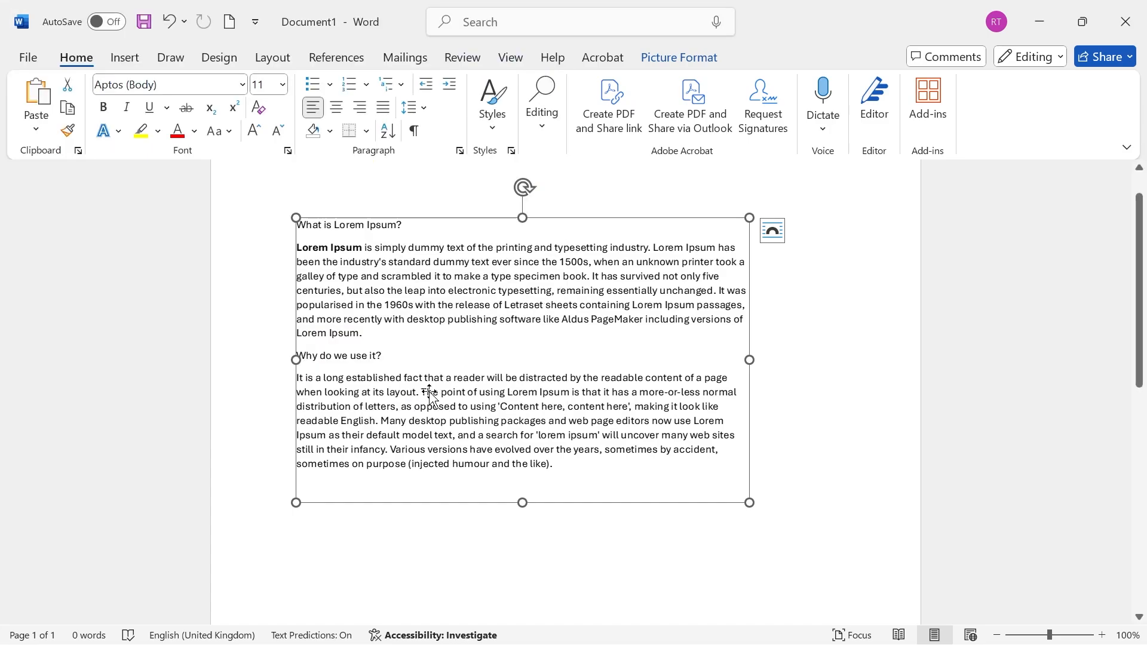